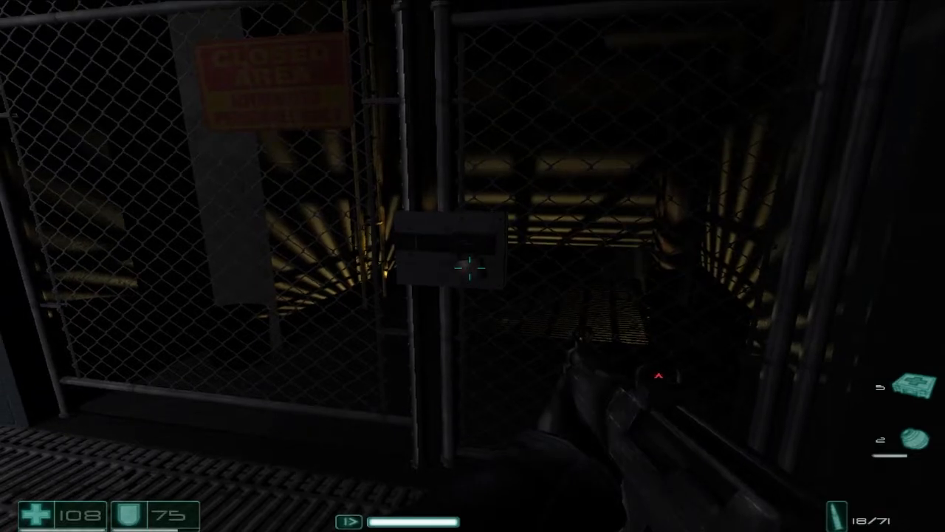
{"action": "left_click", "coordinate": [469, 268]}
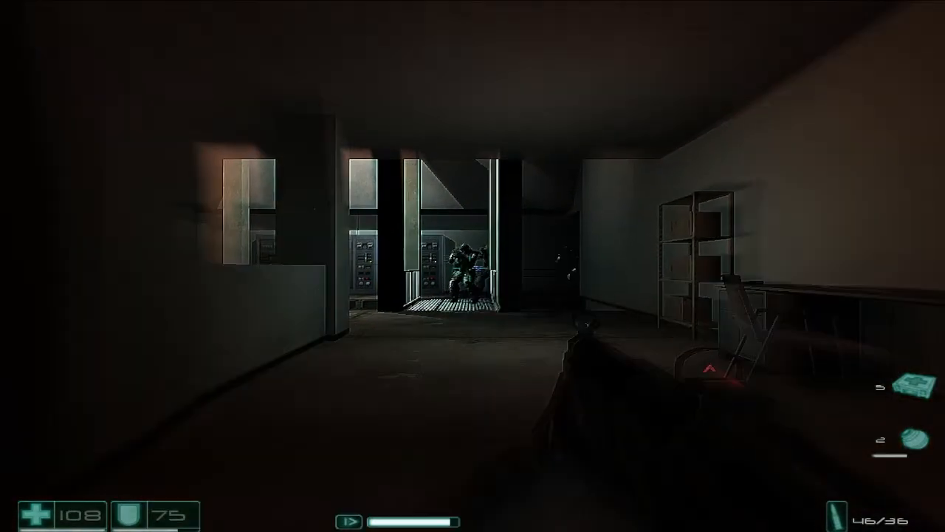
{"action": "left_click", "coordinate": [473, 274]}
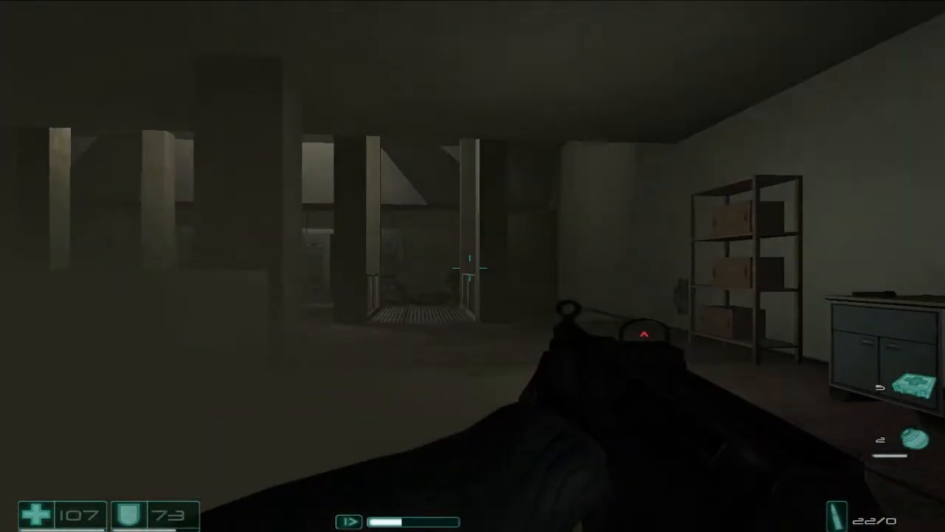
{"action": "left_click", "coordinate": [473, 268]}
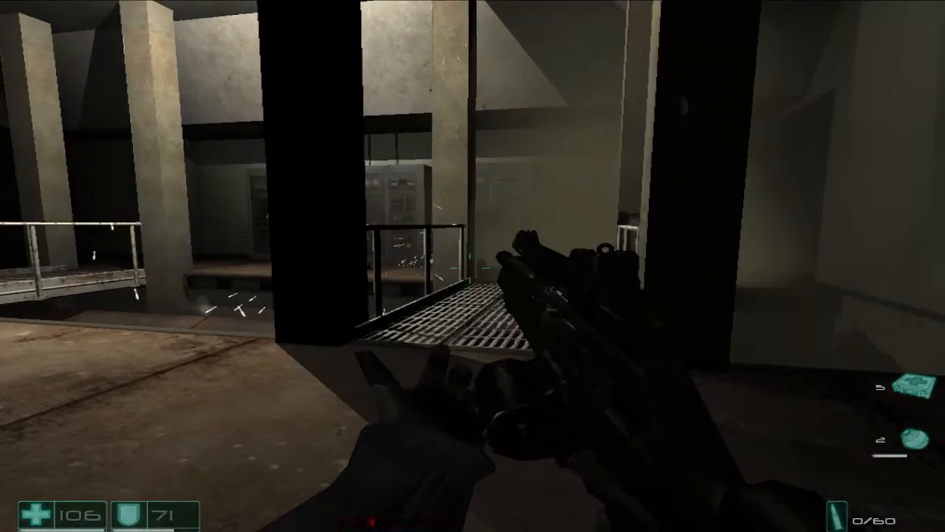
{"action": "key", "text": "r"}
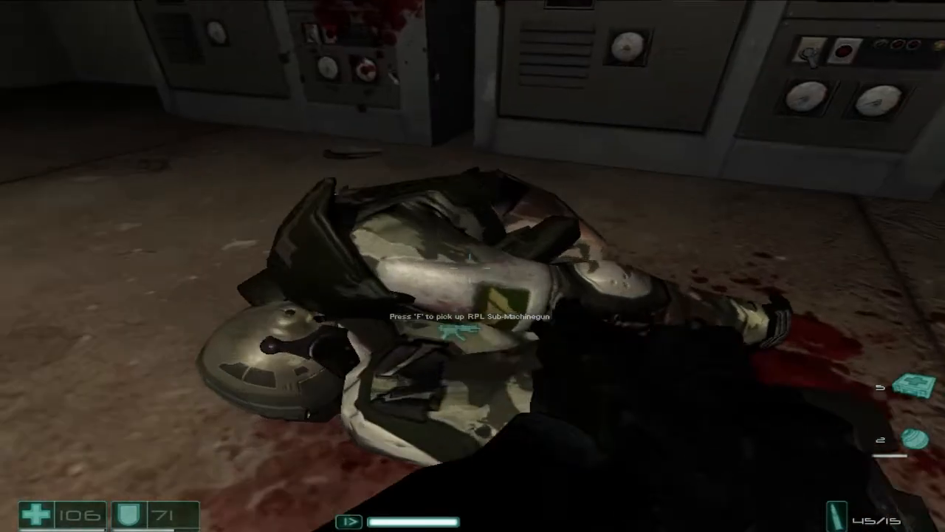
{"action": "key", "text": "f"}
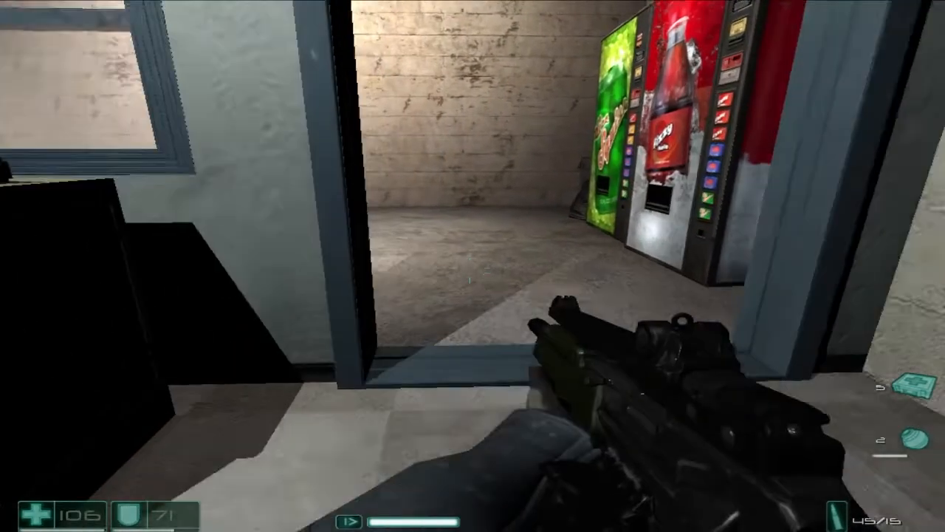
{"action": "mouse_move", "coordinate": [472, 266]}
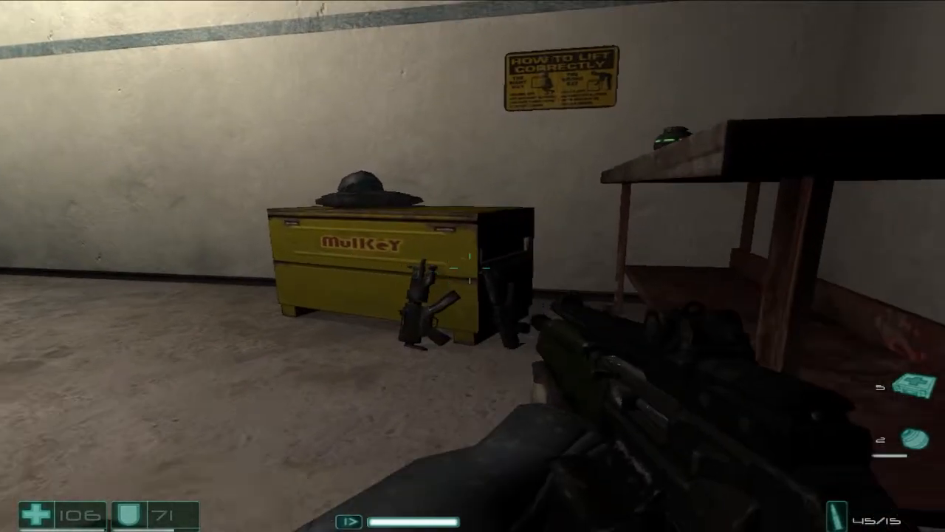
{"action": "mouse_move", "coordinate": [472, 266]}
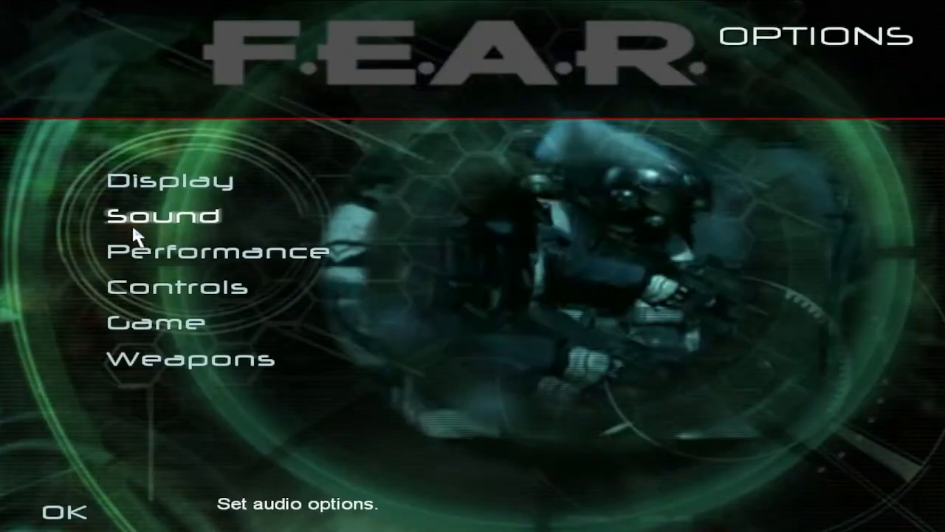
{"action": "left_click", "coordinate": [176, 287]}
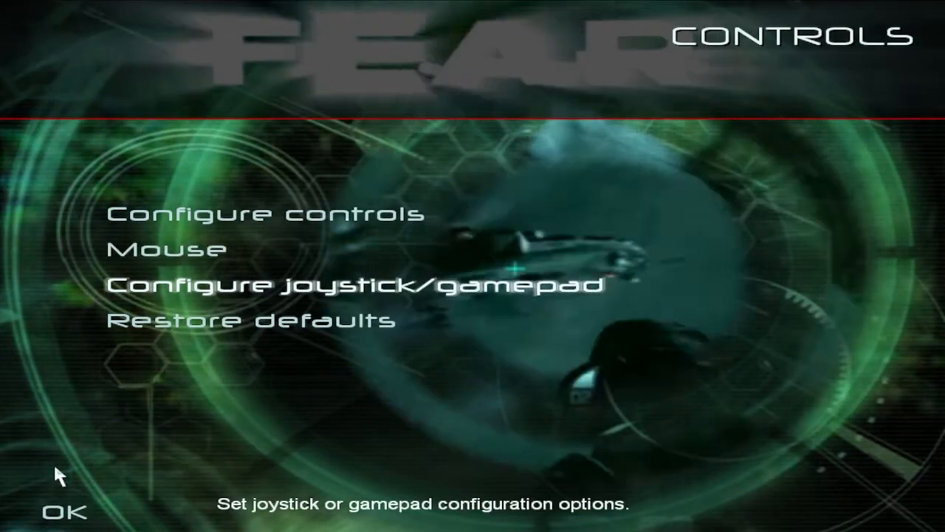
{"action": "left_click", "coordinate": [268, 214]}
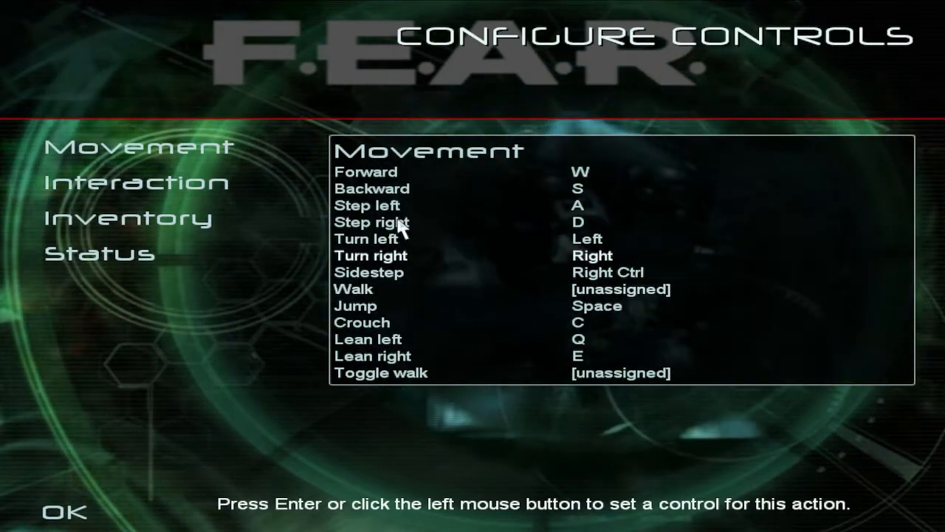
{"action": "mouse_move", "coordinate": [453, 297]}
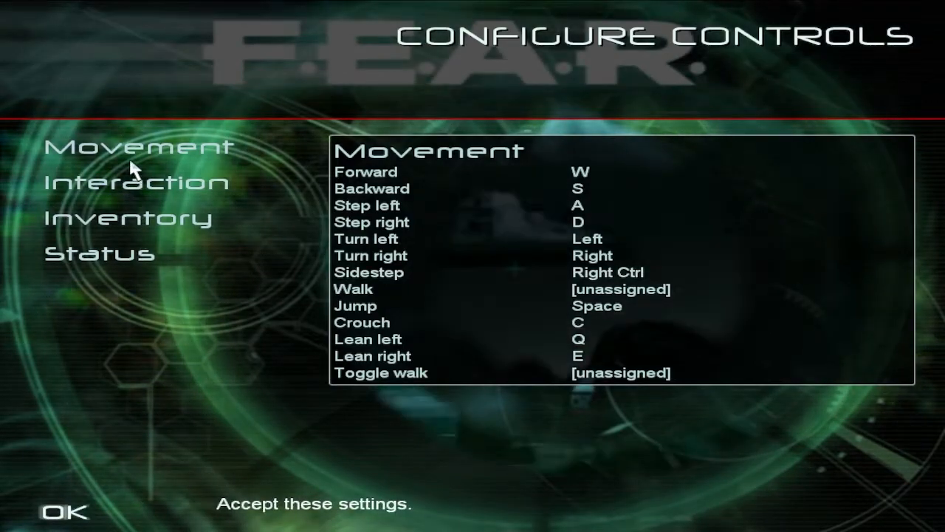
{"action": "left_click", "coordinate": [134, 181]}
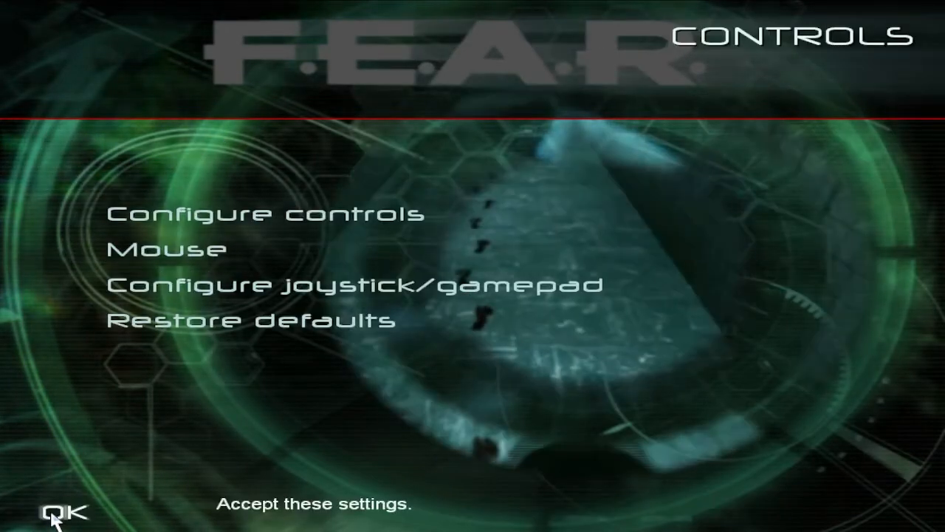
{"action": "left_click", "coordinate": [62, 507]}
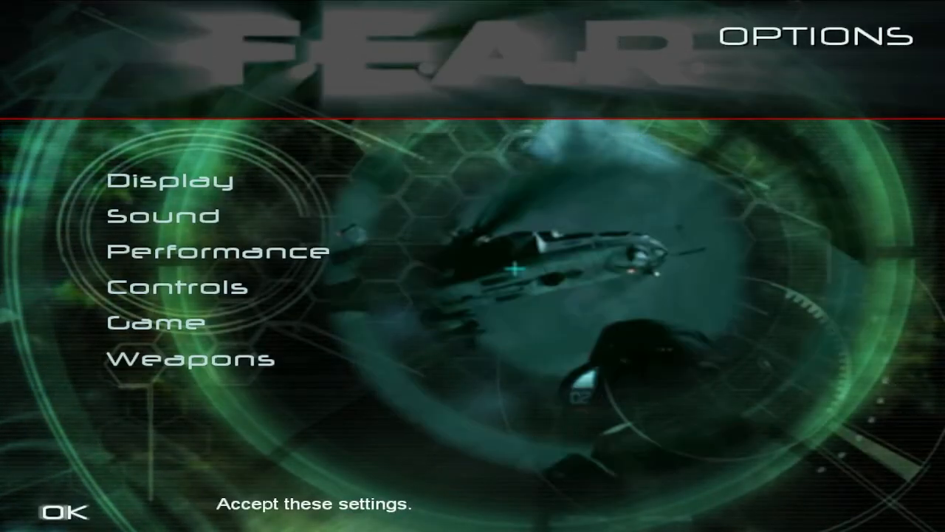
{"action": "left_click", "coordinate": [60, 513]}
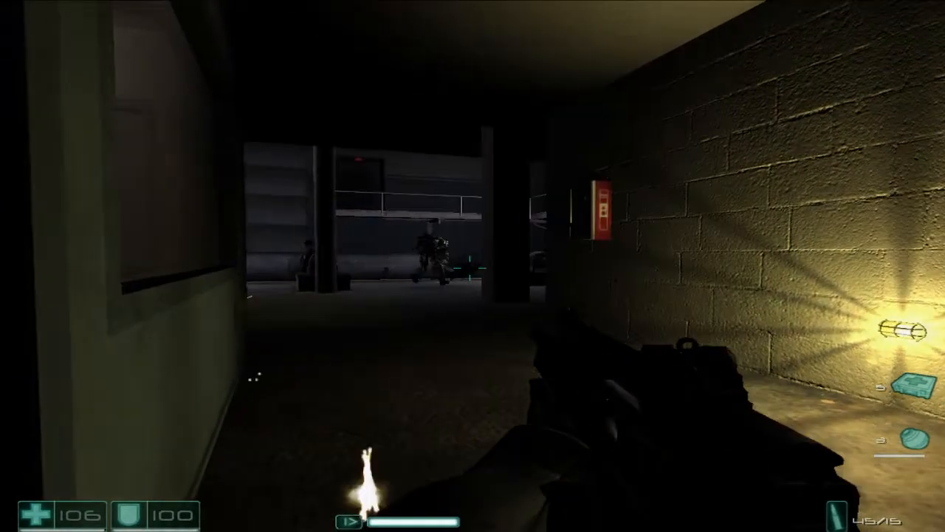
{"action": "left_click", "coordinate": [473, 266]}
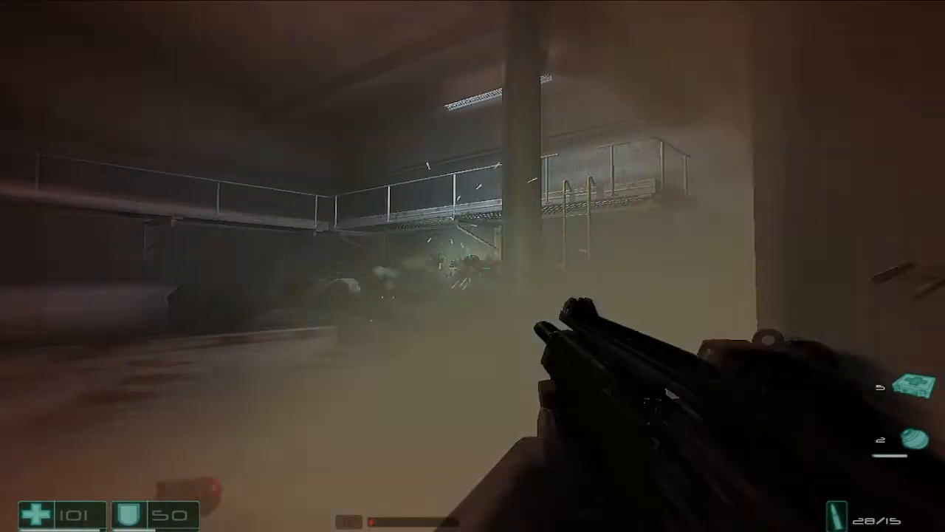
{"action": "left_click", "coordinate": [473, 273]}
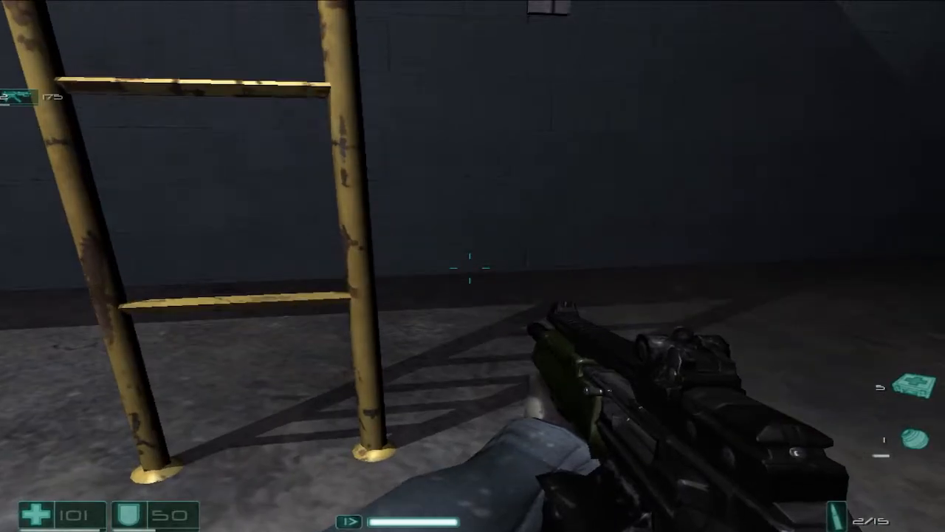
{"action": "mouse_move", "coordinate": [472, 273]}
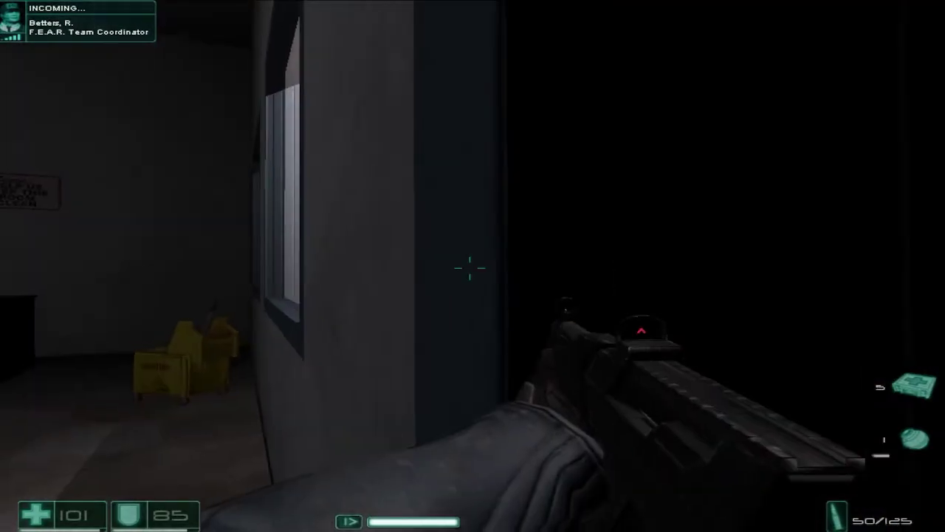
{"action": "mouse_move", "coordinate": [473, 266]}
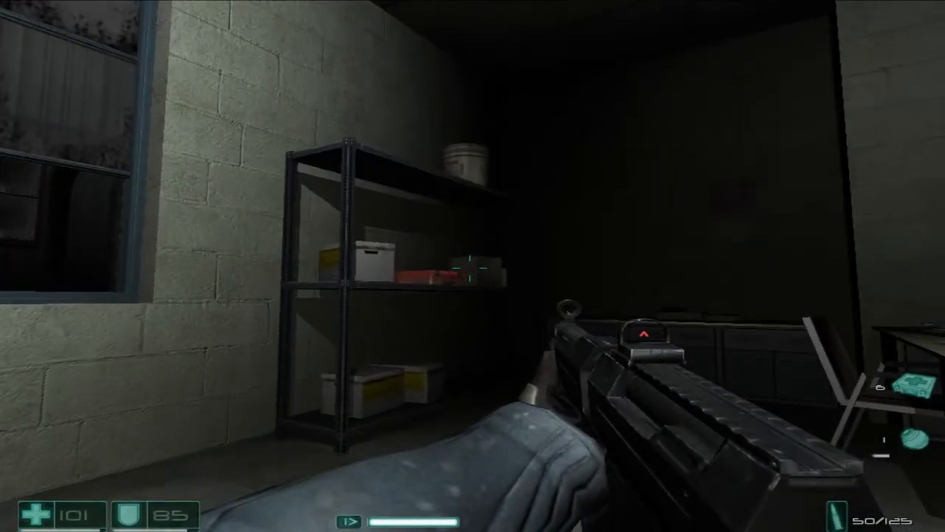
{"action": "mouse_move", "coordinate": [473, 269]}
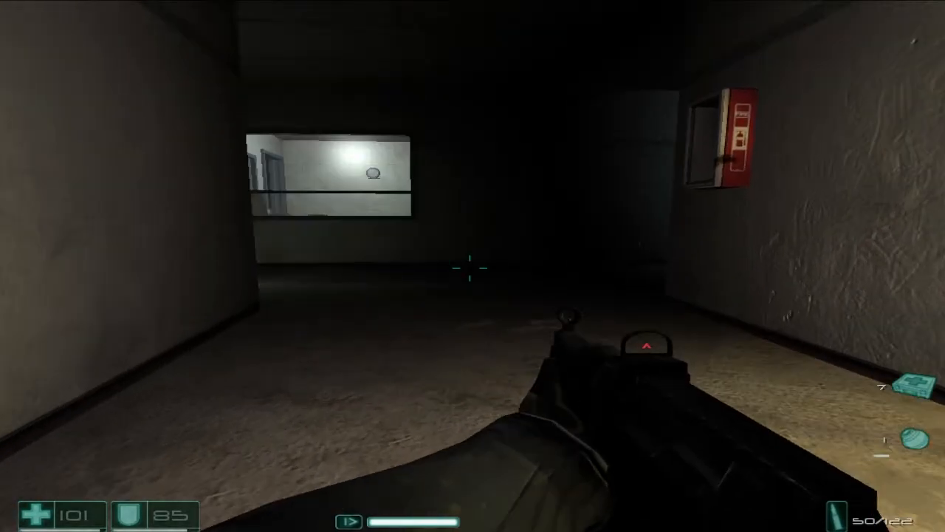
{"action": "mouse_move", "coordinate": [469, 281]}
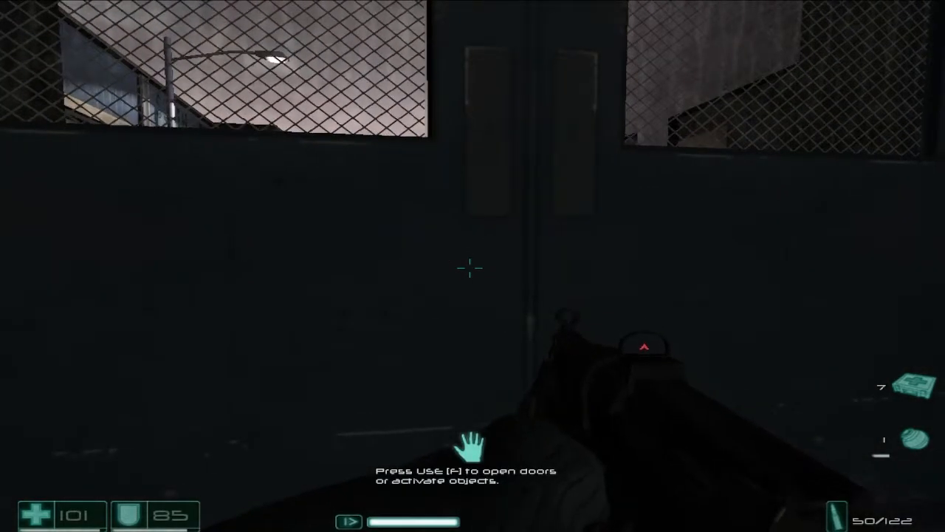
{"action": "key", "text": "f"}
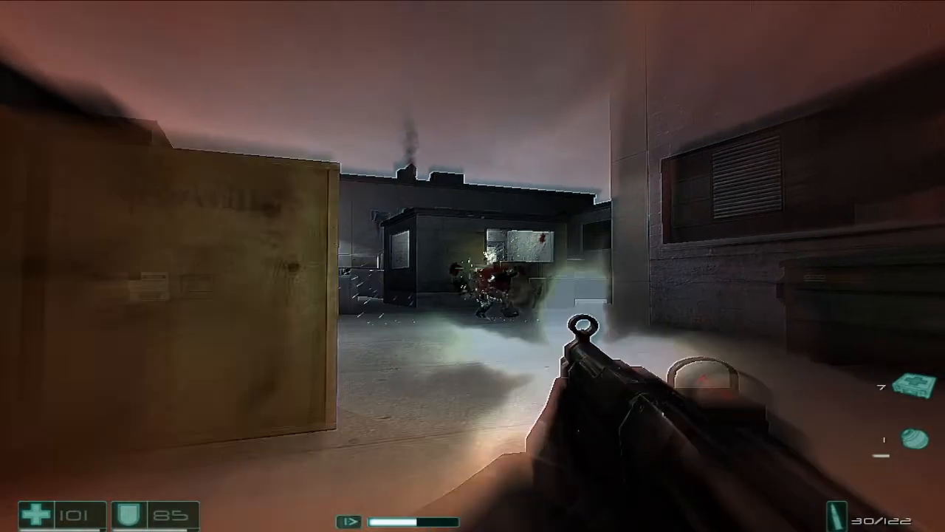
{"action": "left_click", "coordinate": [473, 265]}
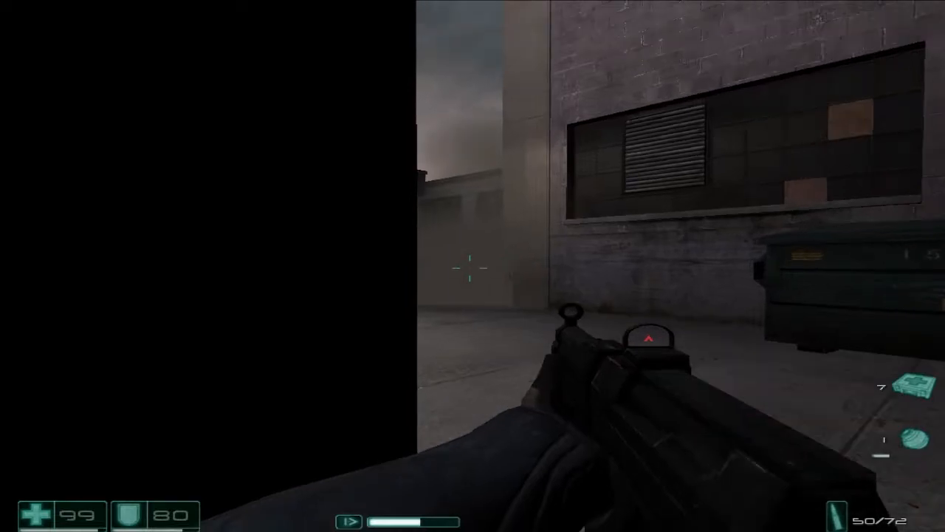
{"action": "mouse_move", "coordinate": [473, 266]}
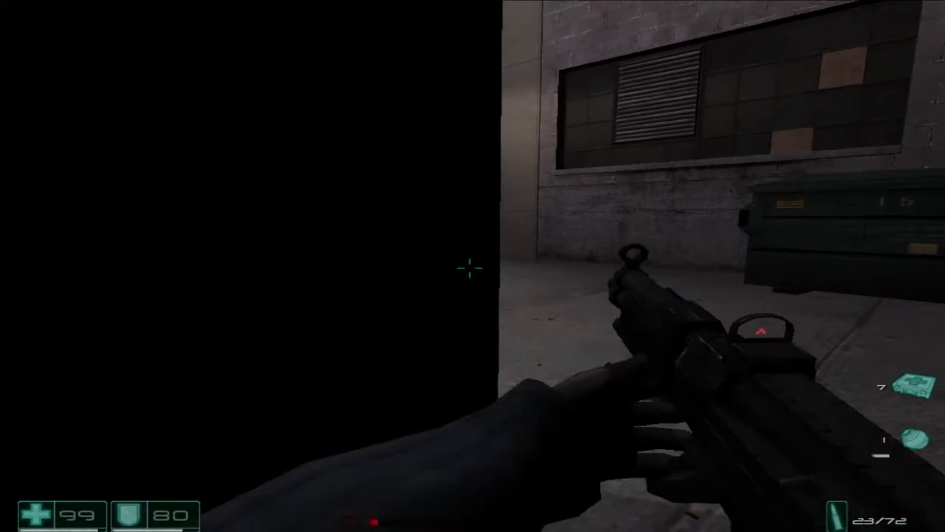
{"action": "key", "text": "r"}
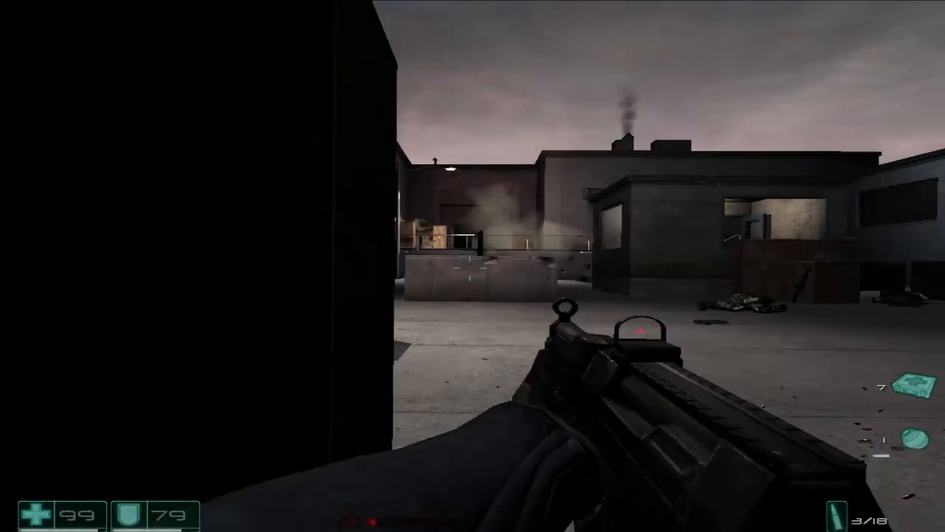
{"action": "mouse_move", "coordinate": [472, 265]}
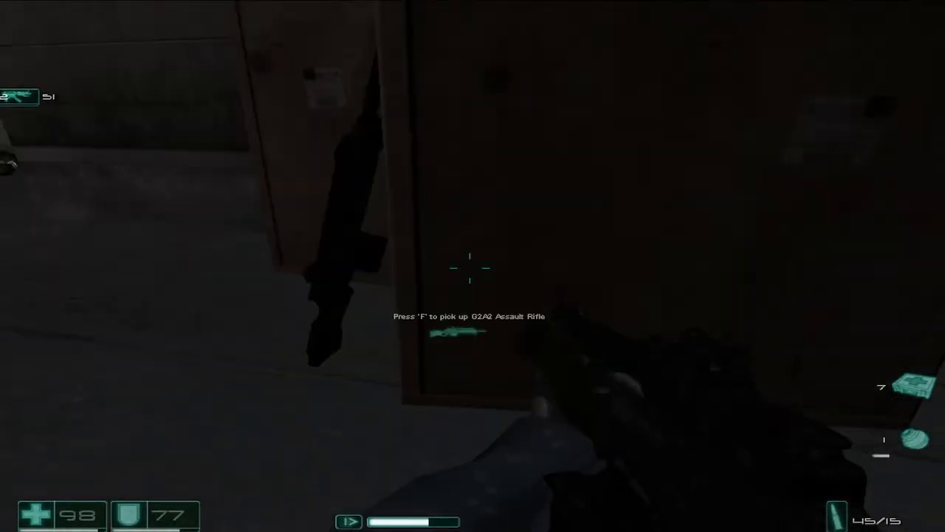
{"action": "key", "text": "f"}
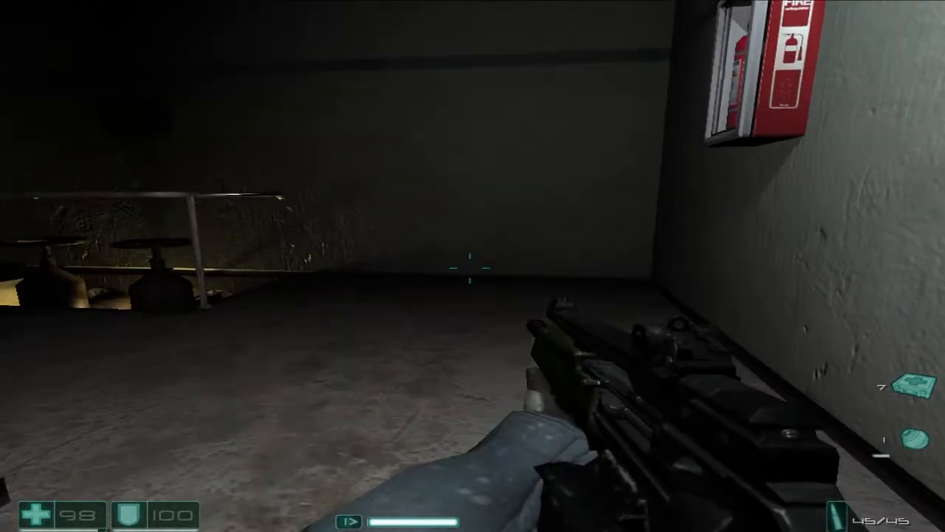
{"action": "mouse_move", "coordinate": [465, 270]}
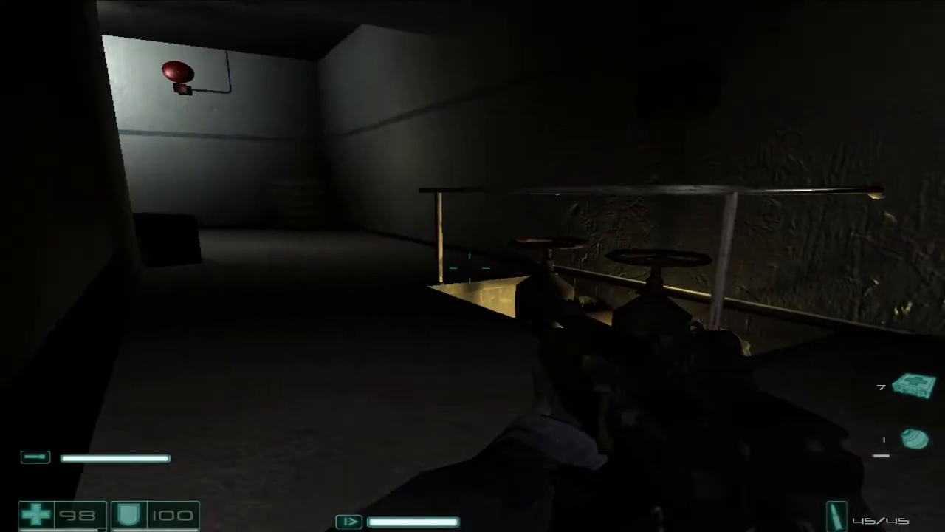
{"action": "mouse_move", "coordinate": [469, 277]}
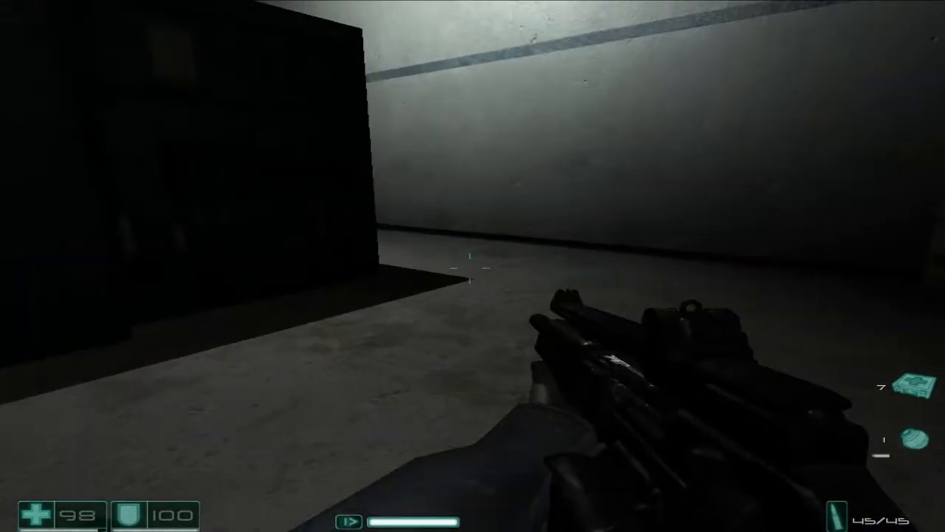
{"action": "mouse_move", "coordinate": [471, 268]}
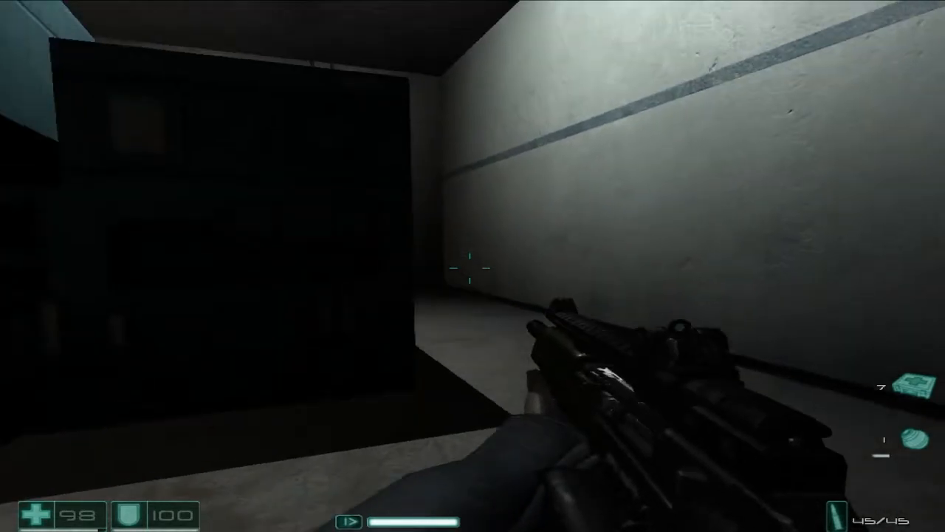
{"action": "mouse_move", "coordinate": [473, 273]}
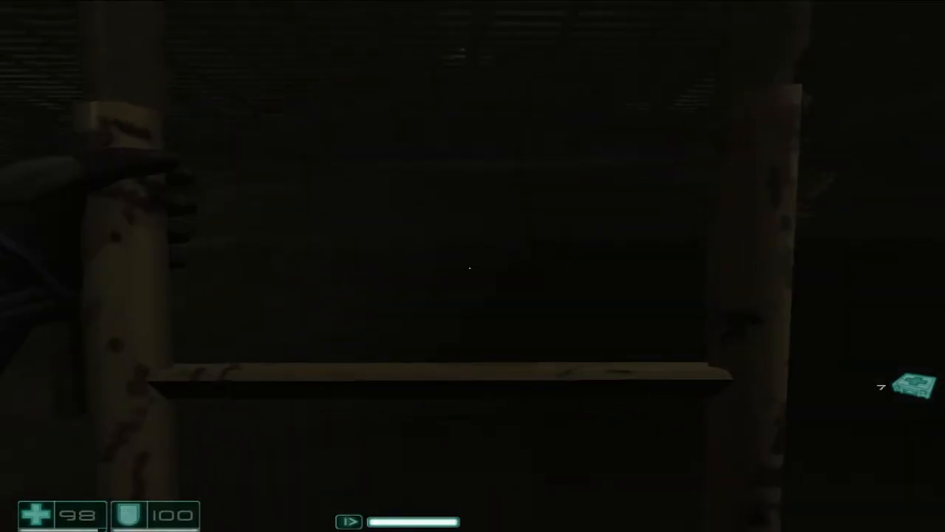
{"action": "mouse_move", "coordinate": [470, 270]}
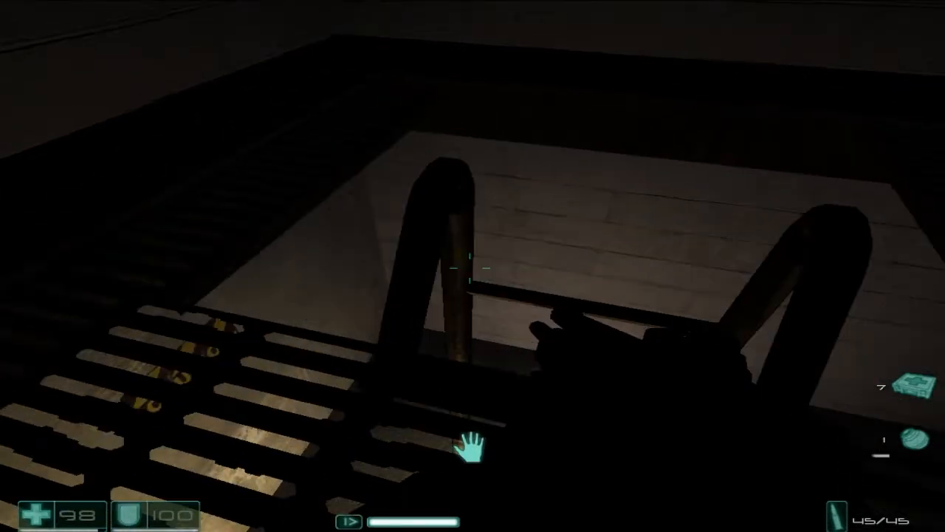
{"action": "mouse_move", "coordinate": [469, 277]}
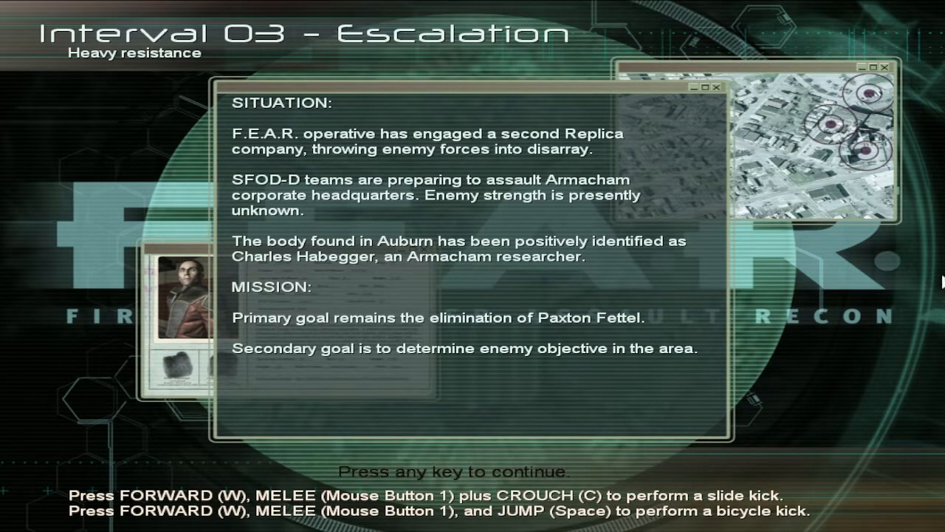
{"action": "key", "text": "space"}
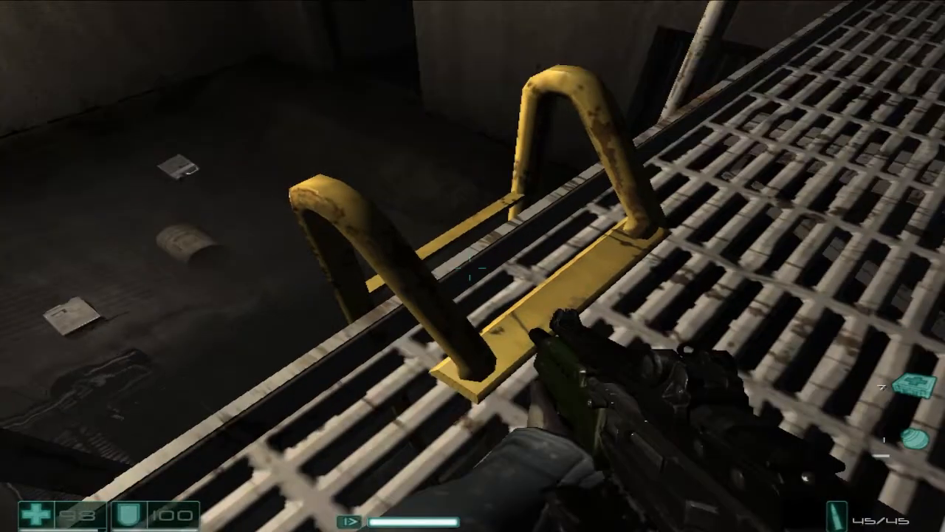
{"action": "mouse_move", "coordinate": [472, 281]}
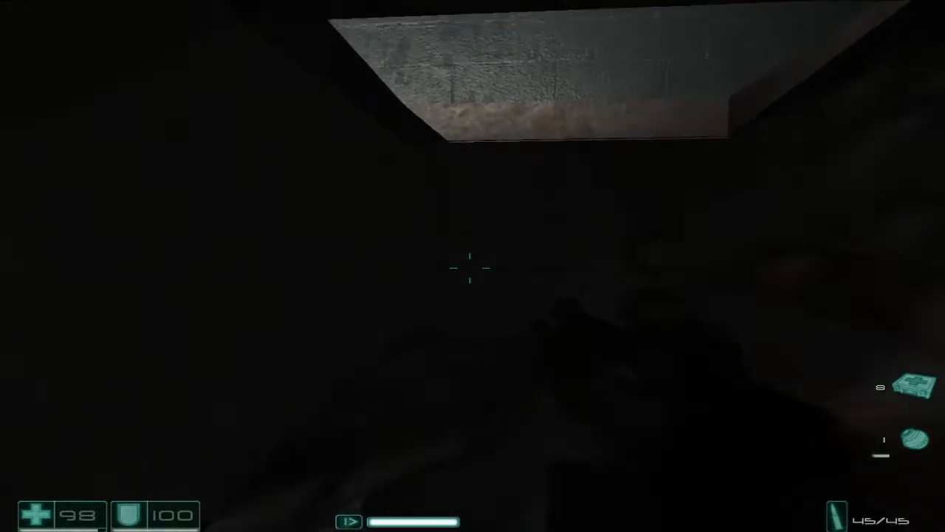
{"action": "mouse_move", "coordinate": [469, 277]}
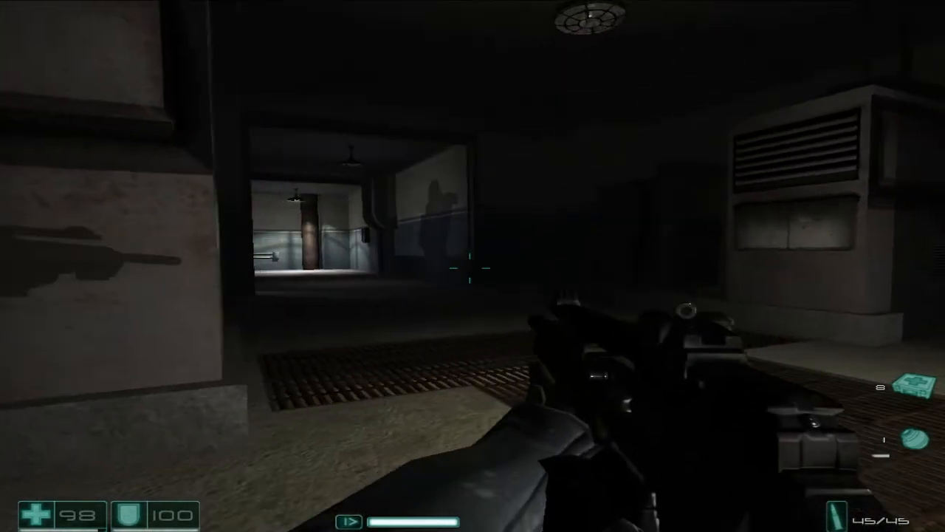
{"action": "mouse_move", "coordinate": [473, 265]}
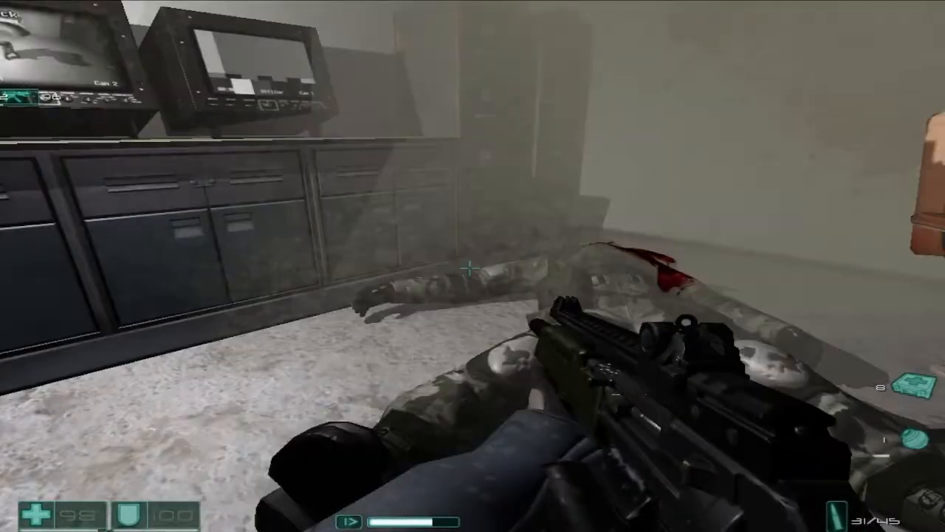
{"action": "mouse_move", "coordinate": [469, 266]}
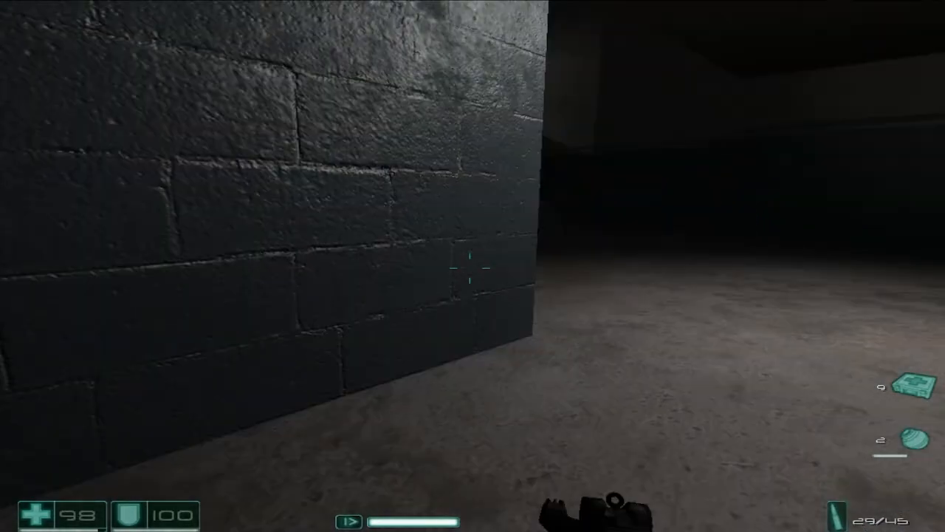
{"action": "mouse_move", "coordinate": [472, 266]}
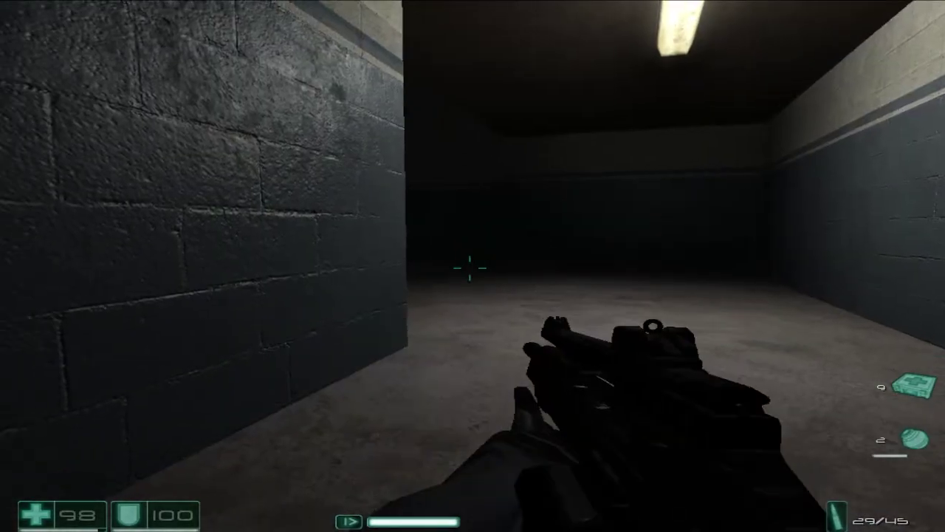
{"action": "key", "text": "r"}
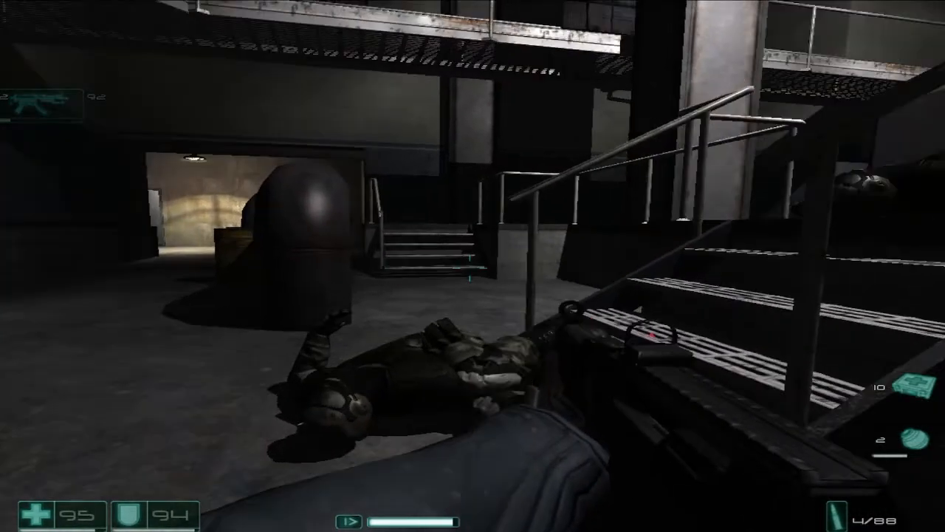
{"action": "mouse_move", "coordinate": [473, 266]}
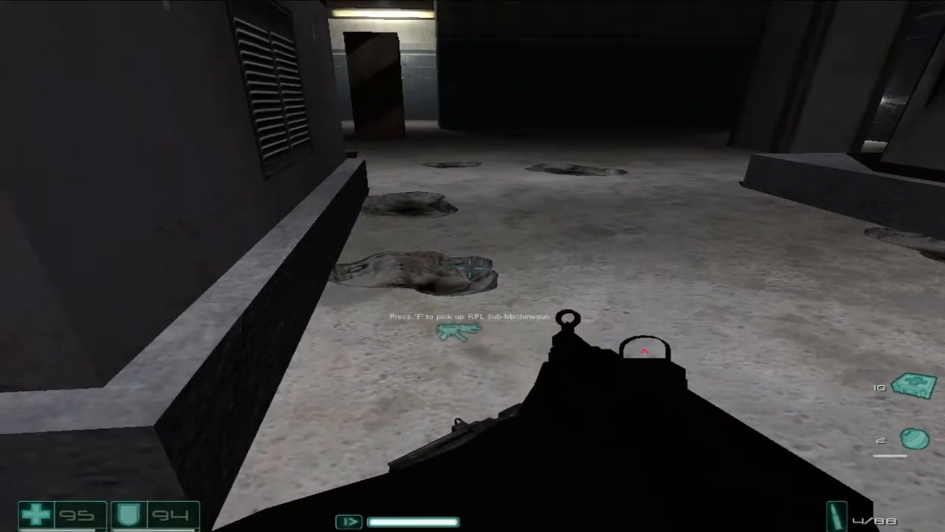
{"action": "key", "text": "f"}
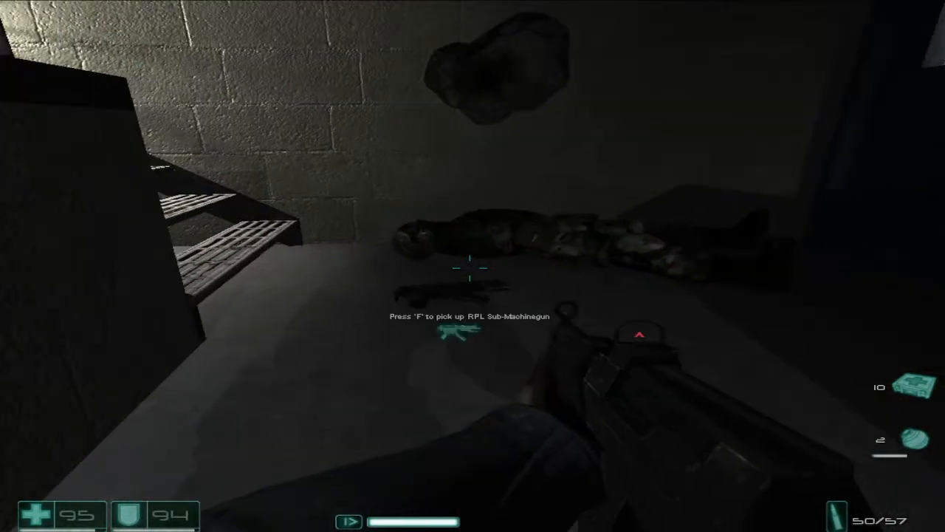
{"action": "key", "text": "f"}
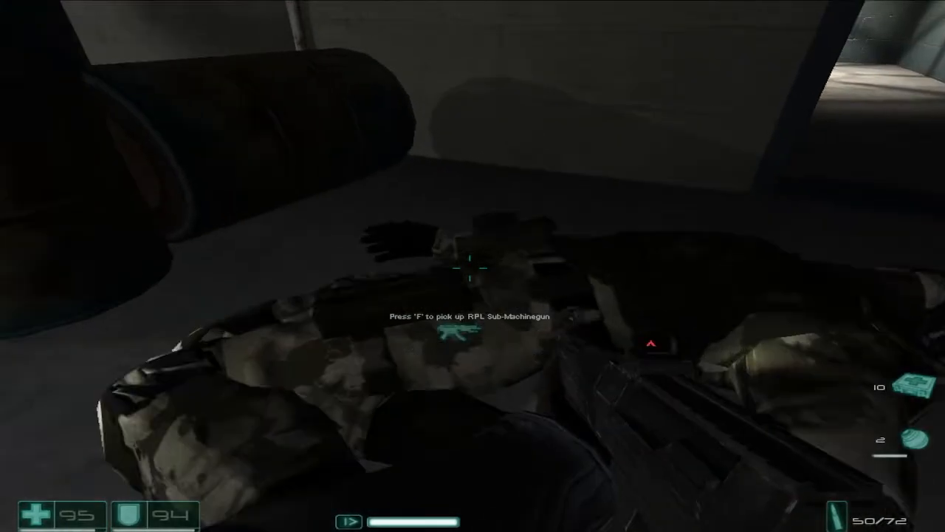
{"action": "key", "text": "f"}
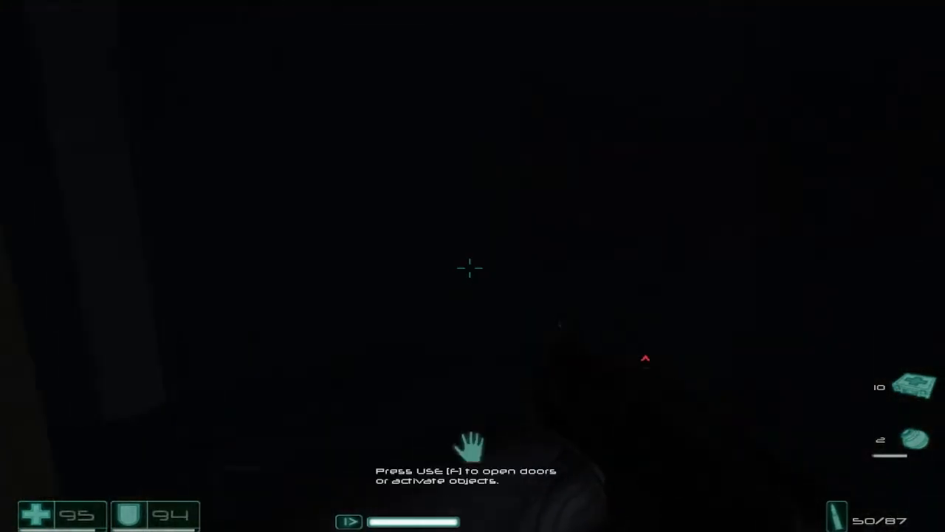
{"action": "key", "text": "f"}
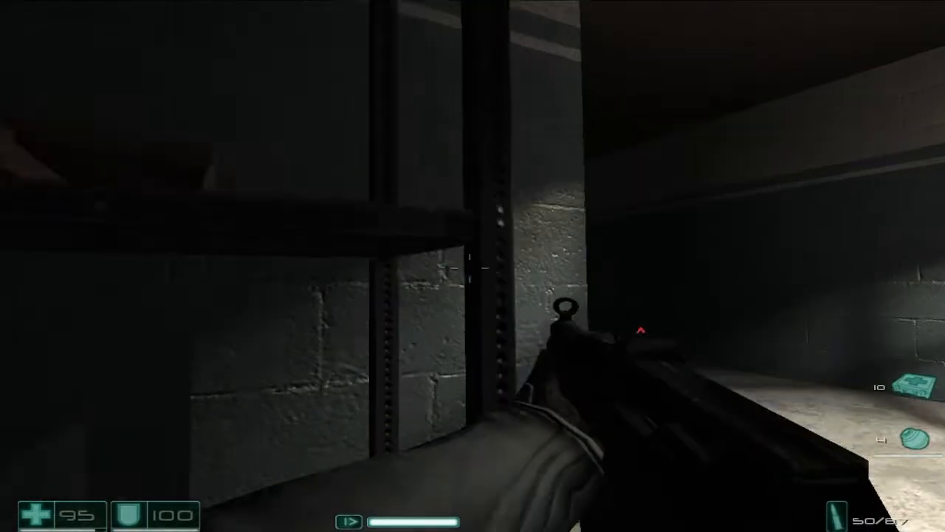
{"action": "mouse_move", "coordinate": [472, 266]}
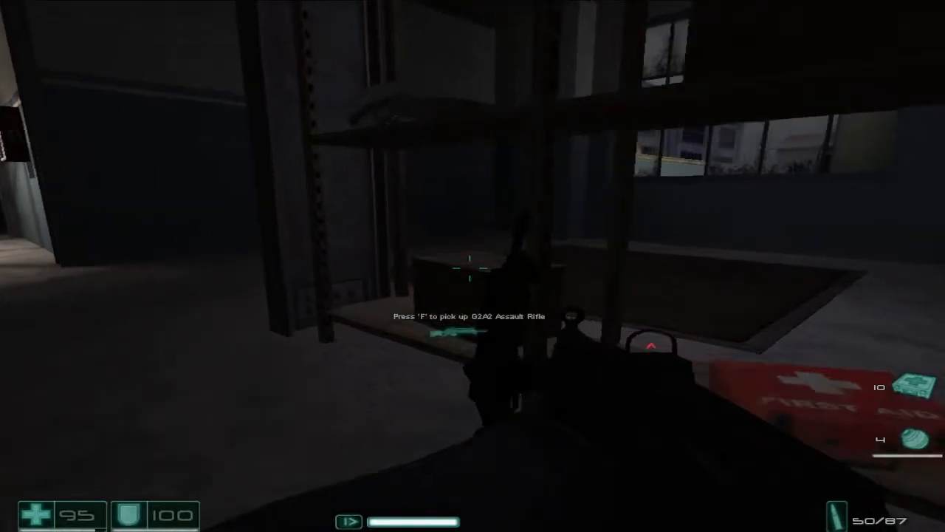
{"action": "mouse_move", "coordinate": [473, 266]}
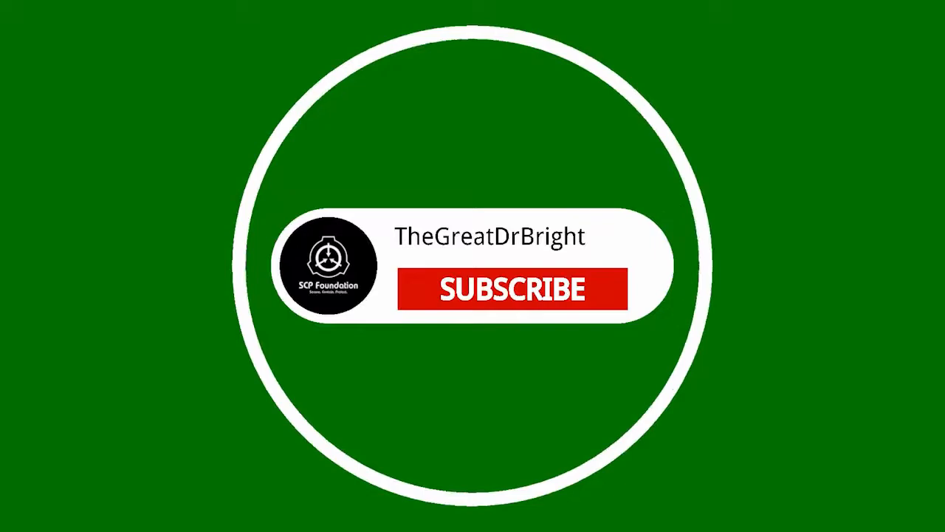
{"action": "left_click", "coordinate": [523, 289]}
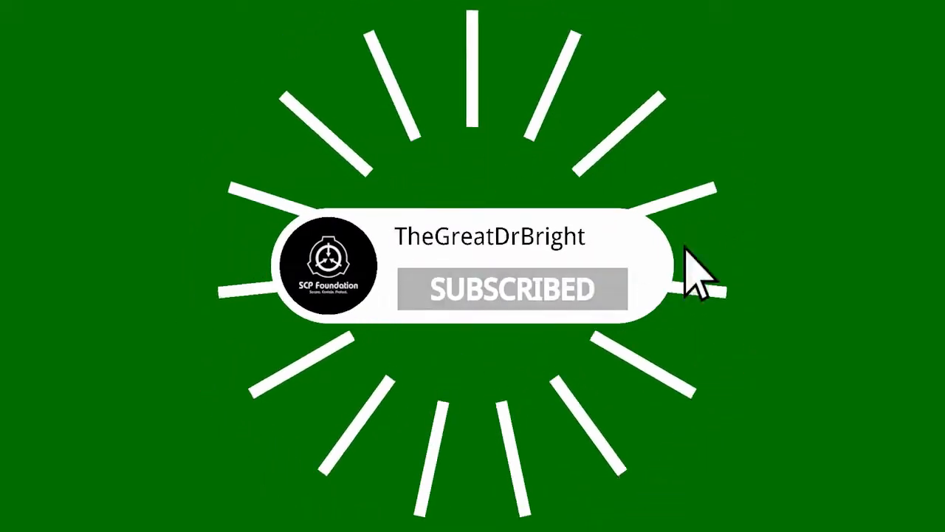